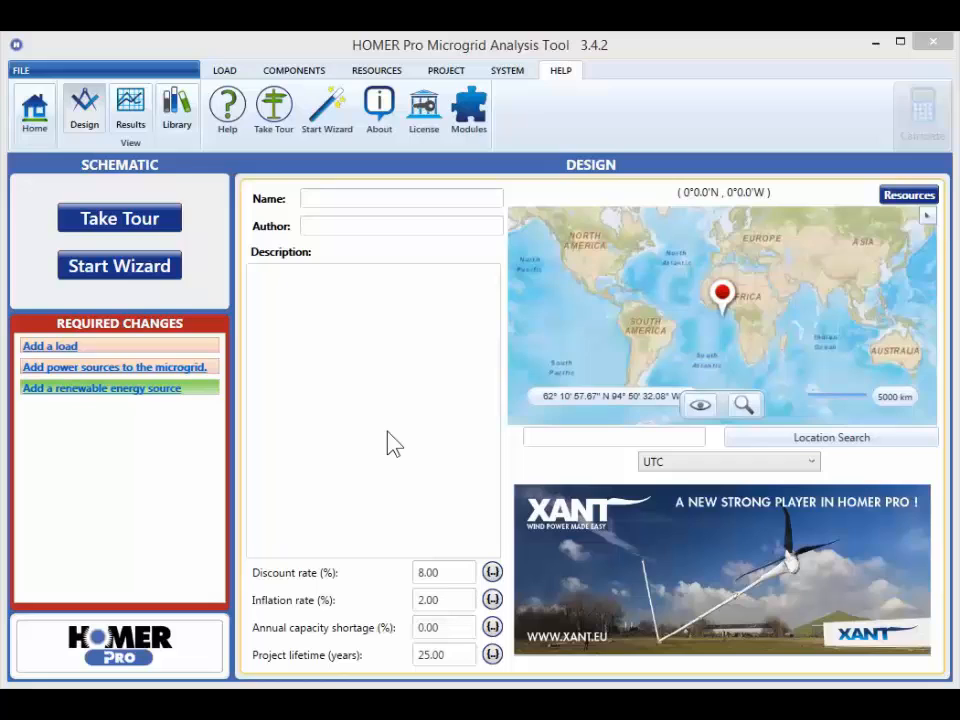
pyautogui.moveTo(116, 170)
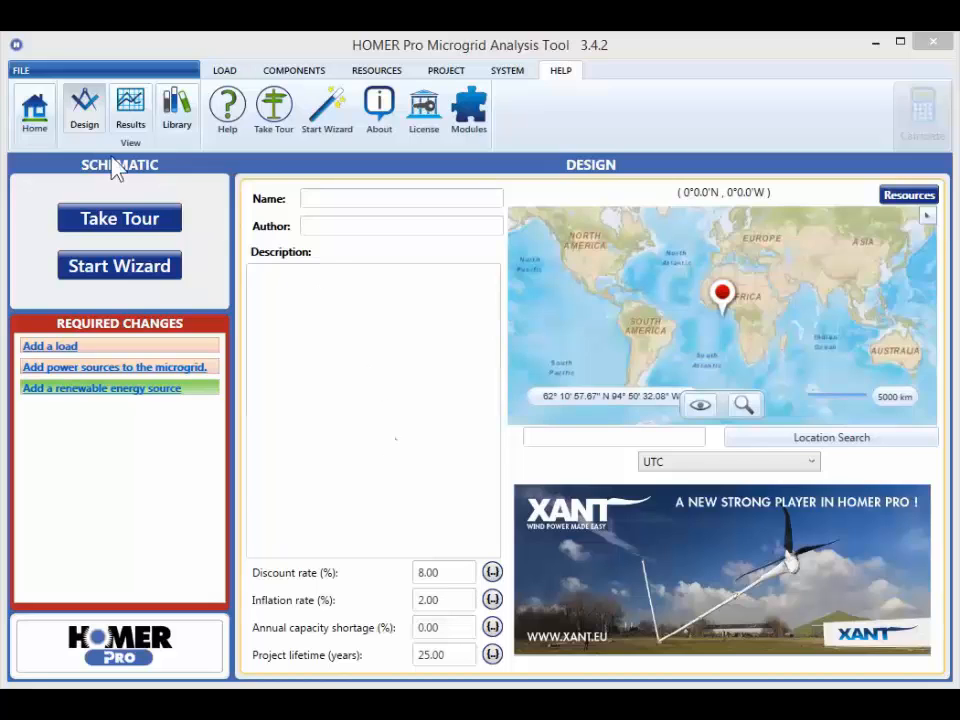
pyautogui.moveTo(34, 108)
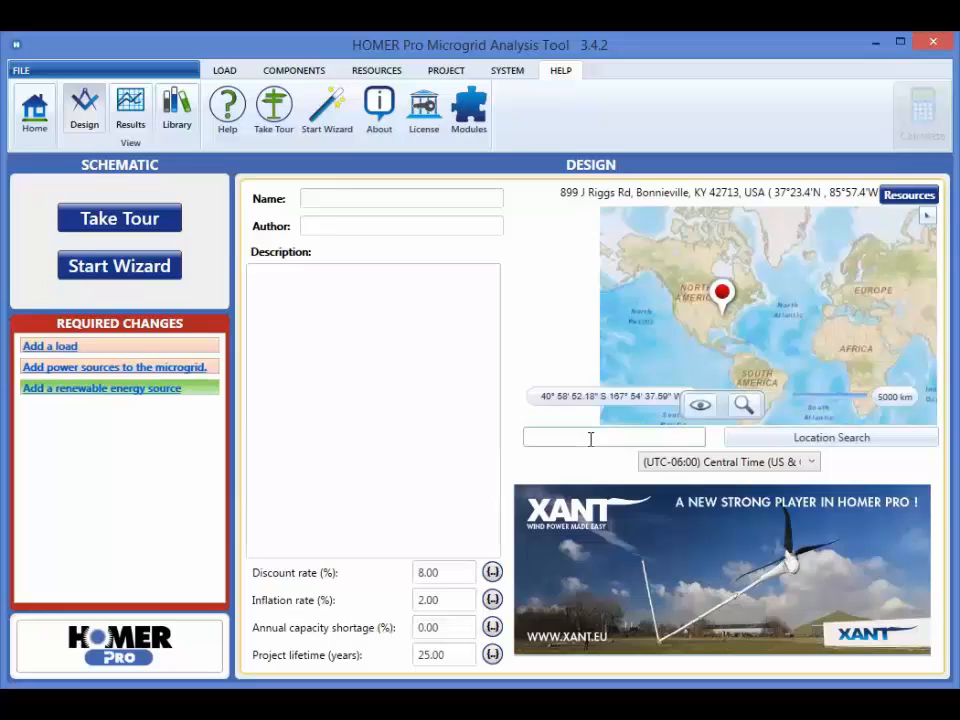
# Set the project location to Boulder, CO via the Location Search under the map
pyautogui.write('Boulder, CO')
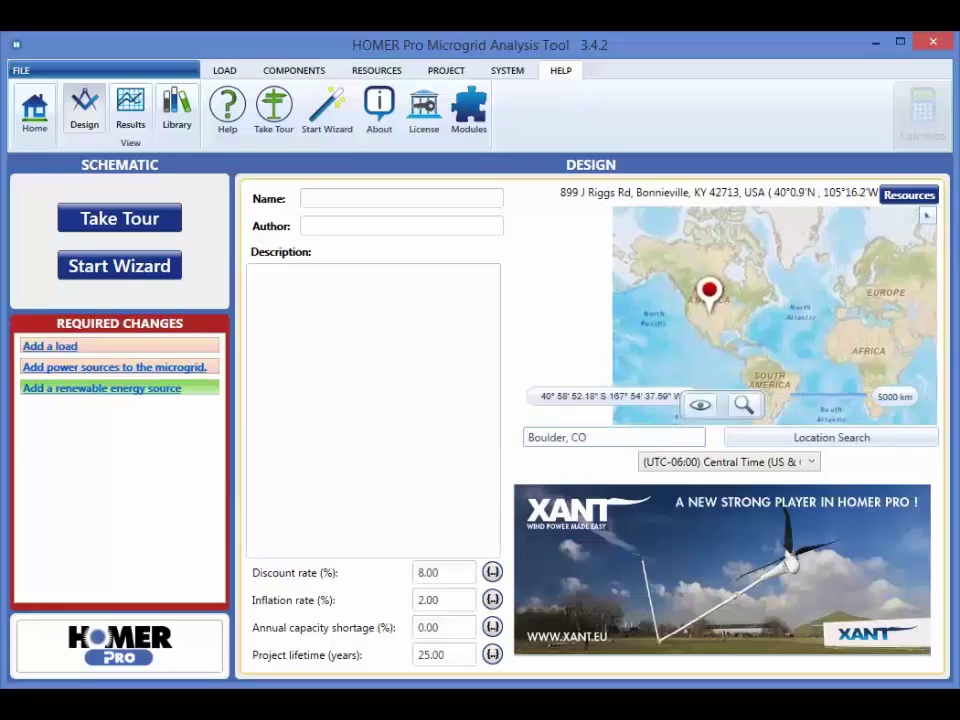
pyautogui.click(830, 436)
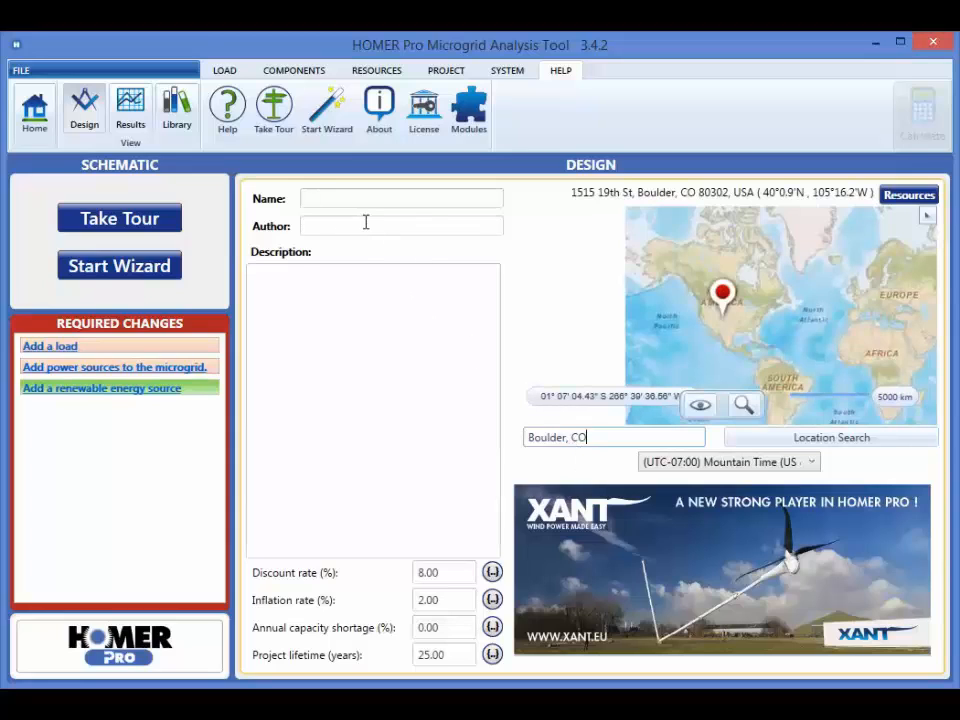
pyautogui.moveTo(324, 300)
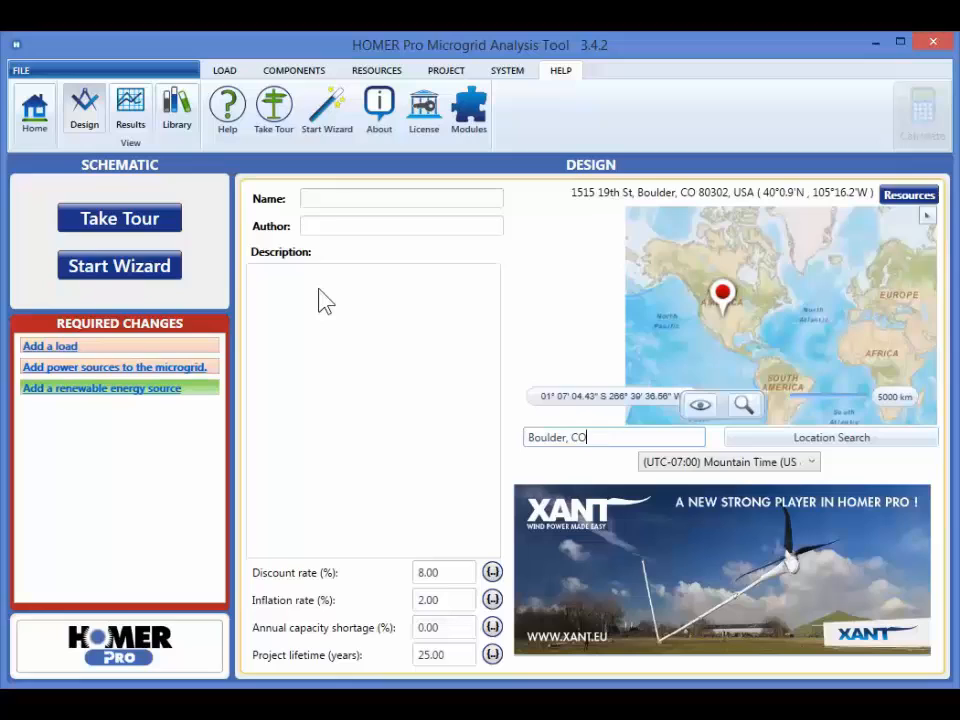
pyautogui.moveTo(336, 368)
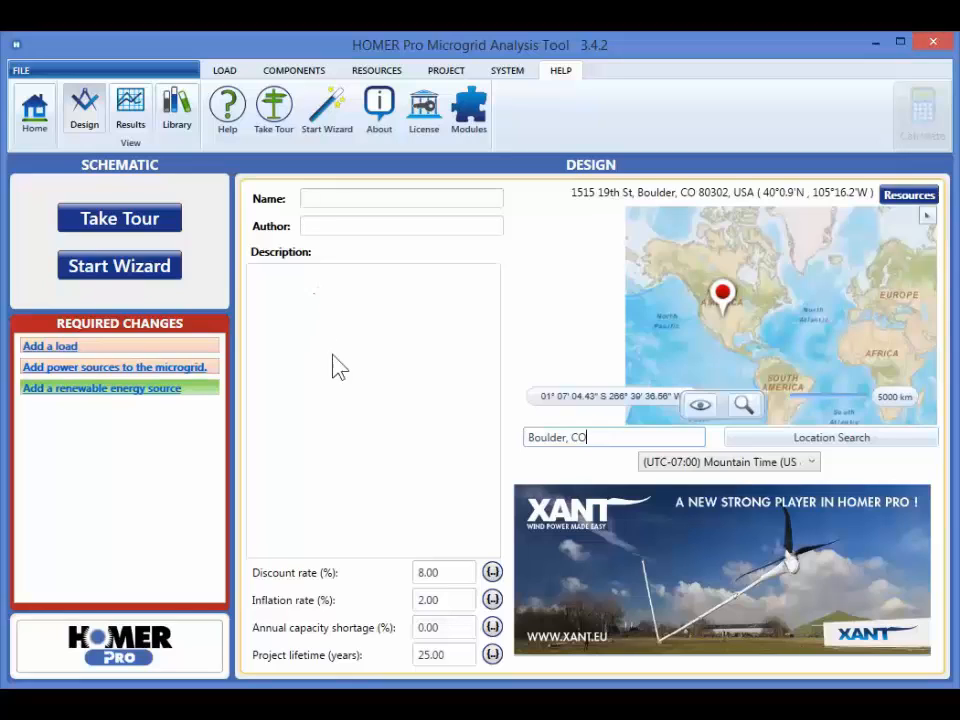
pyautogui.click(444, 572)
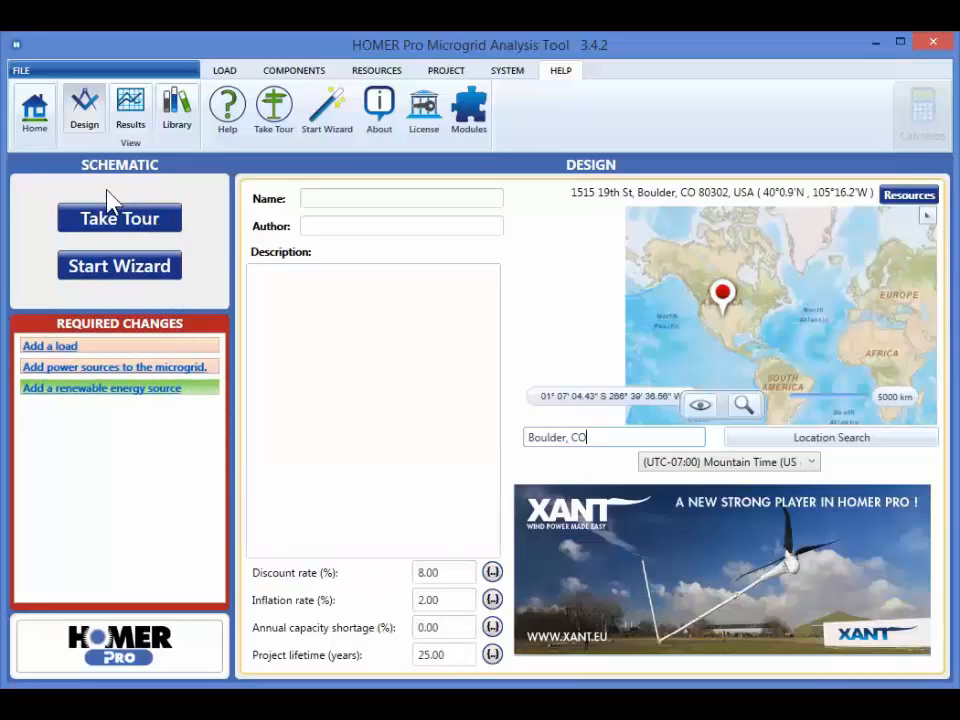
pyautogui.moveTo(116, 210)
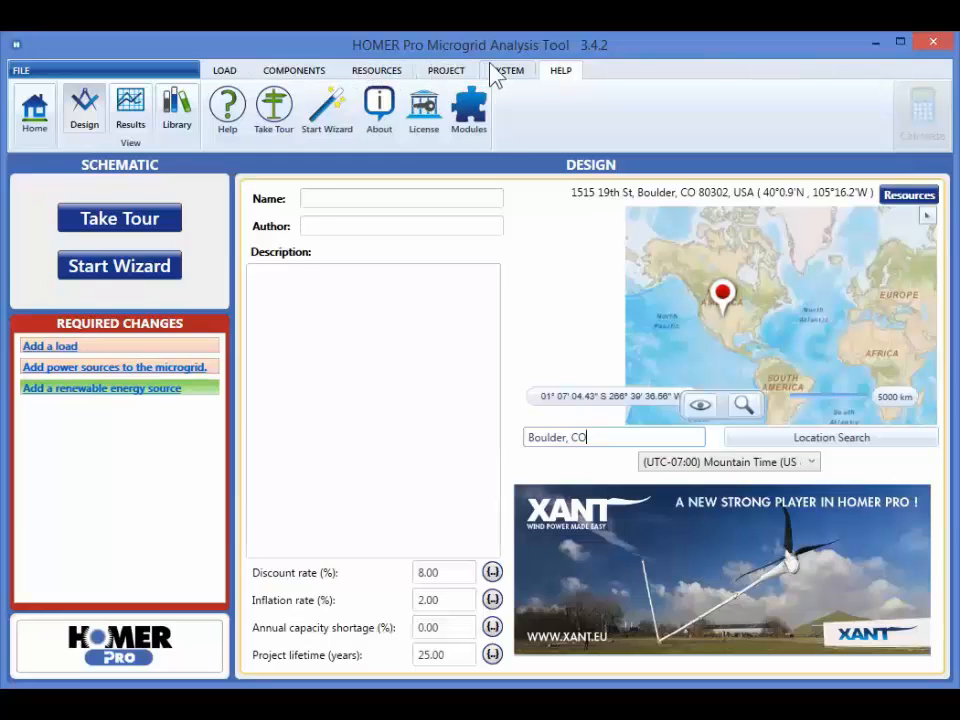
pyautogui.moveTo(560, 76)
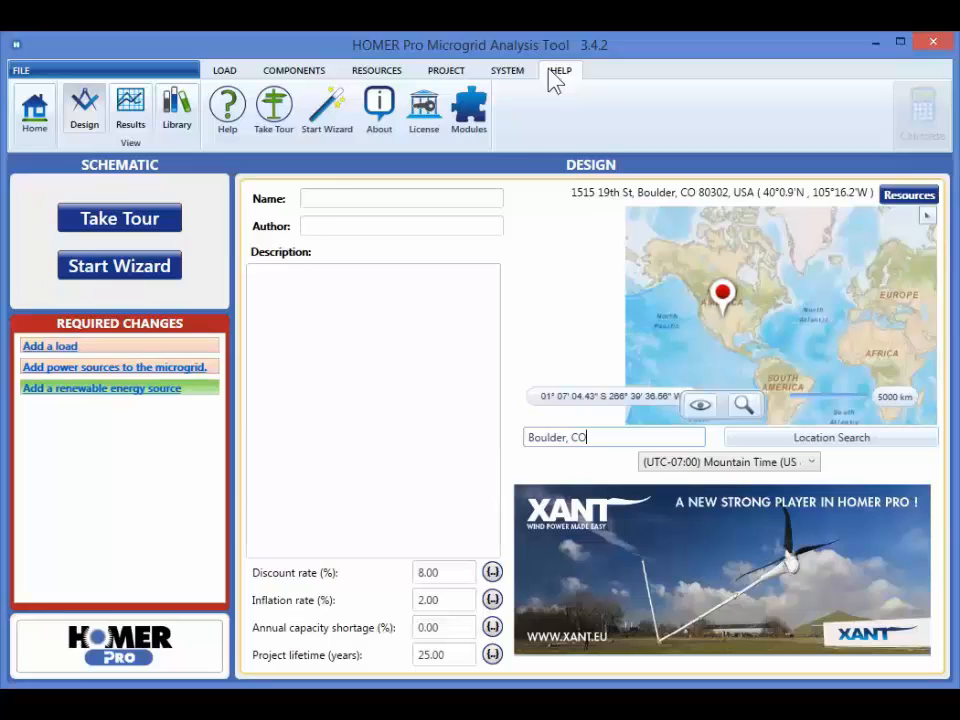
pyautogui.moveTo(360, 80)
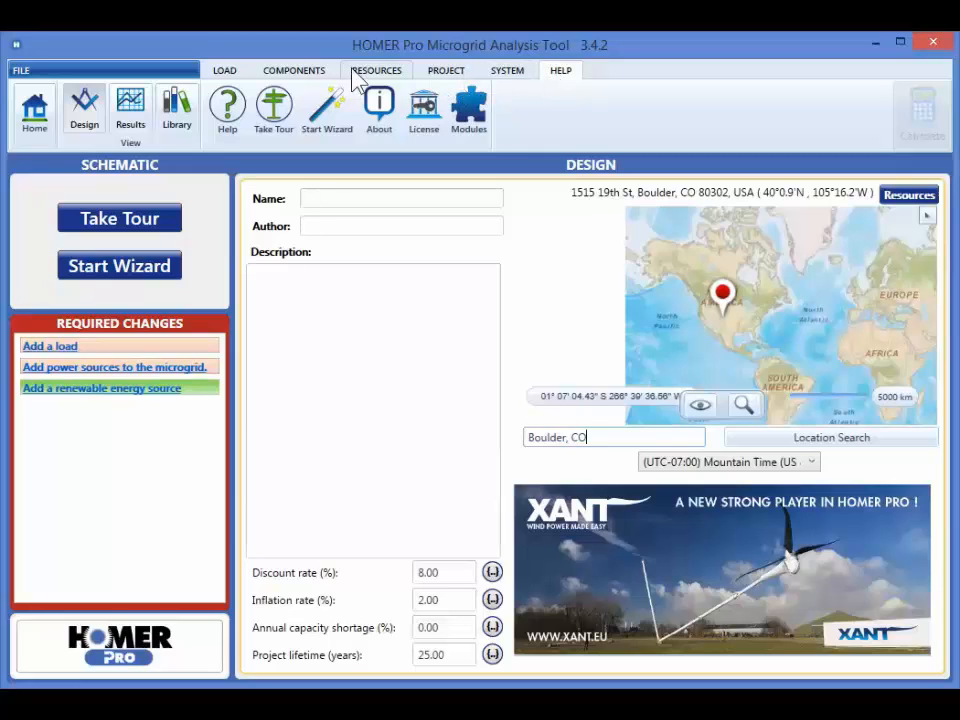
# Browse the Load and Components catalogues, then show the Project-wide input groups
pyautogui.click(224, 70)
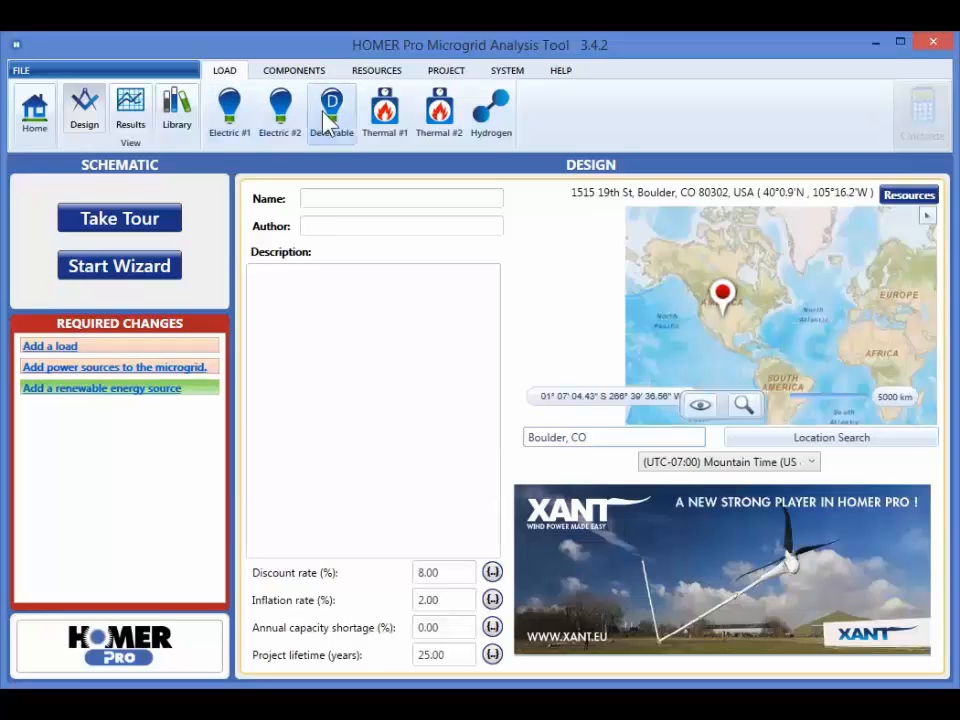
pyautogui.click(292, 70)
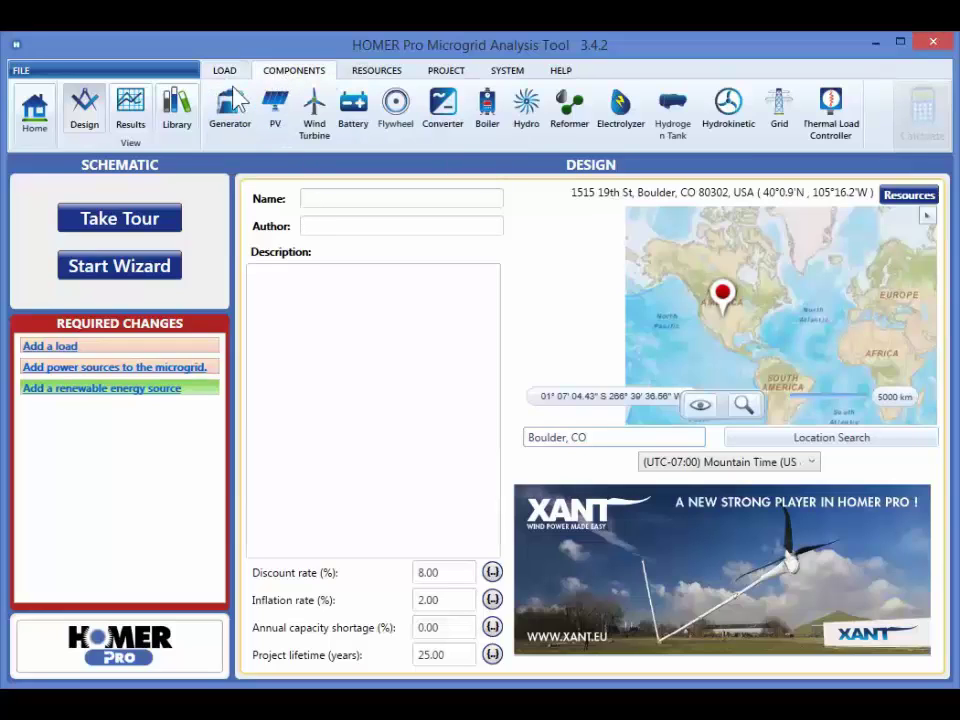
pyautogui.moveTo(314, 110)
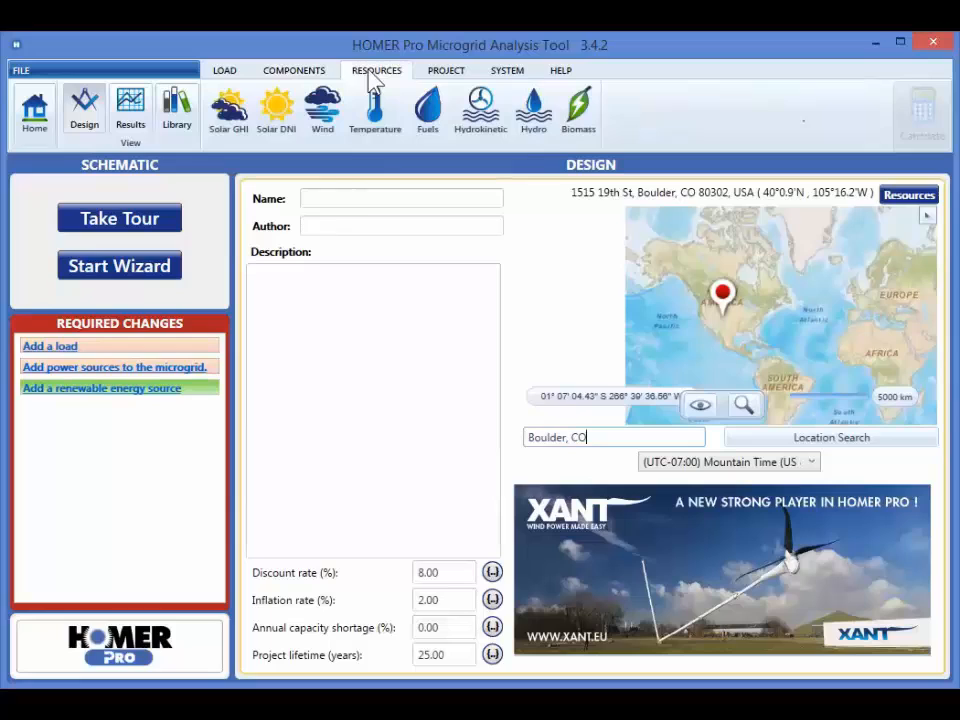
pyautogui.moveTo(276, 108)
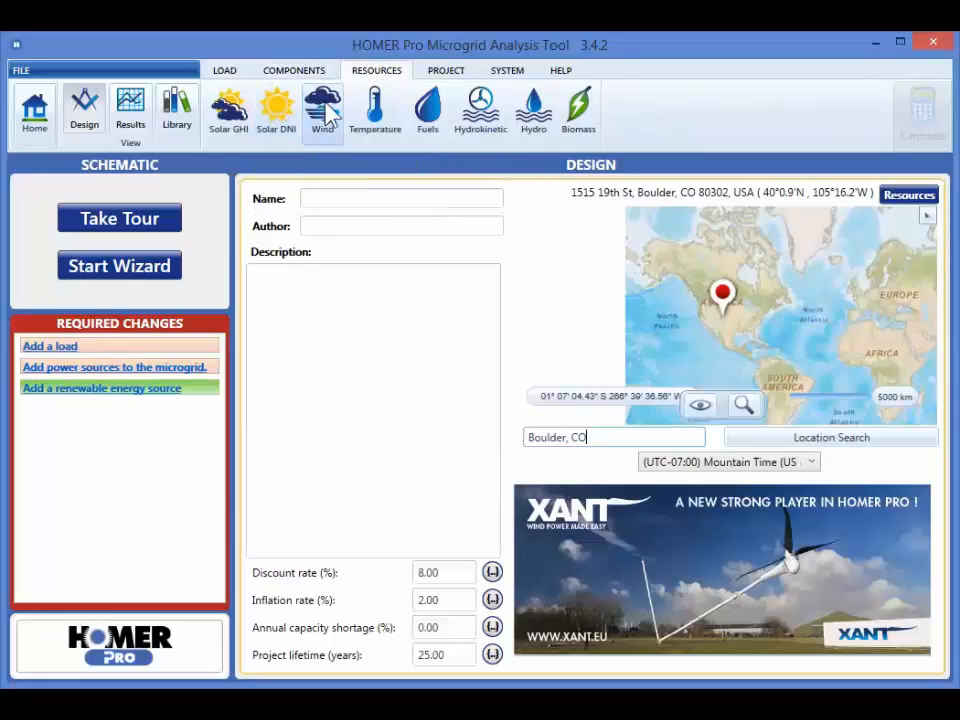
pyautogui.moveTo(480, 110)
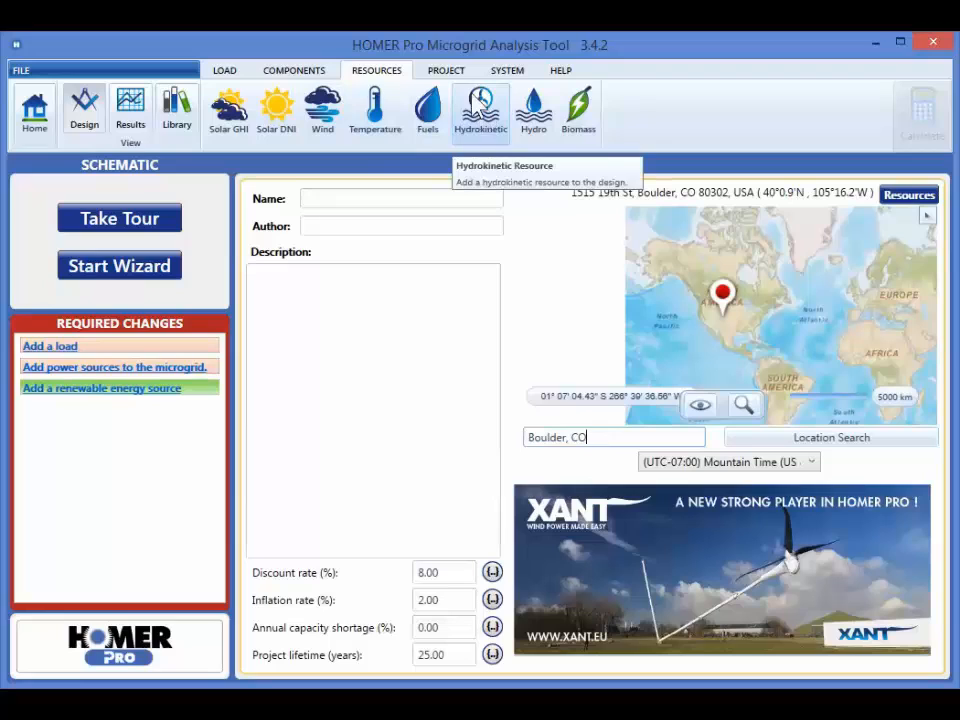
pyautogui.click(446, 70)
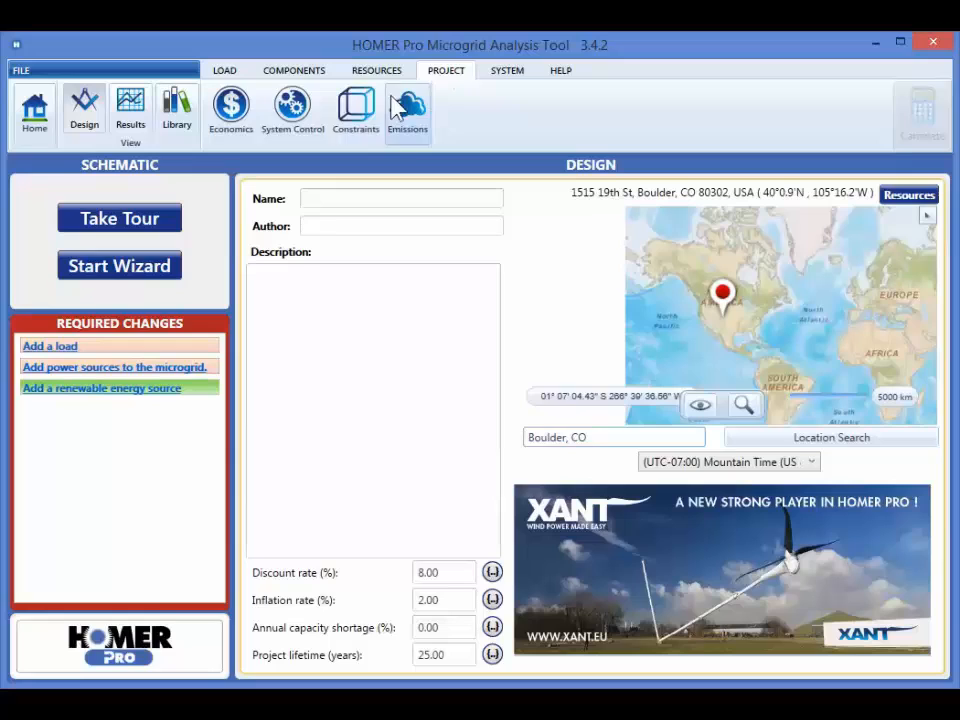
# View the project Economics and Constraints inputs, then the Help and licensing options
pyautogui.click(230, 110)
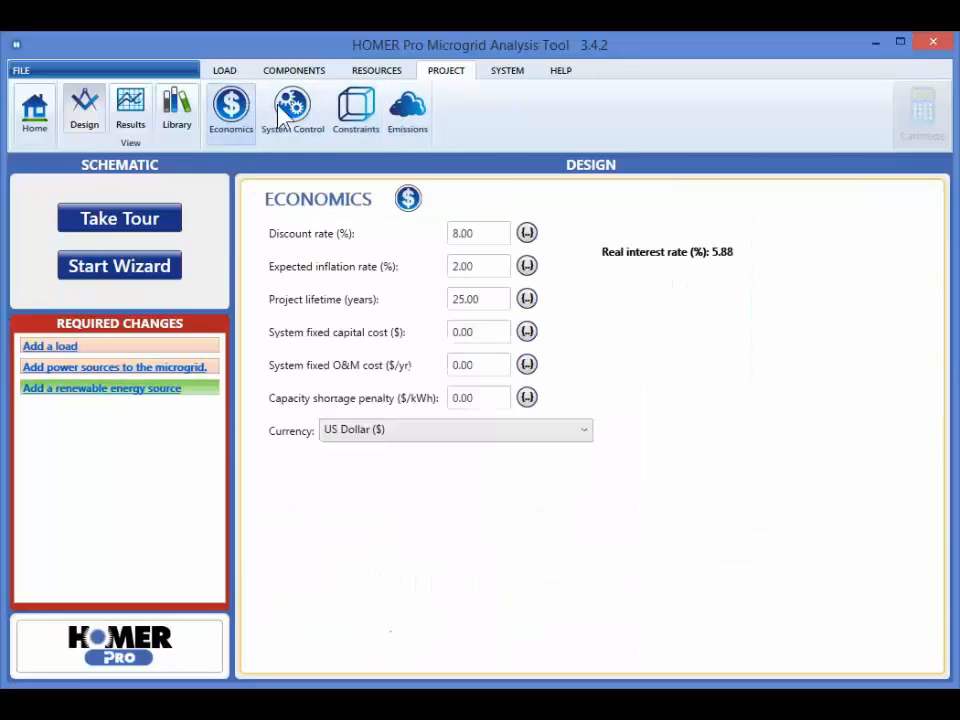
pyautogui.click(356, 110)
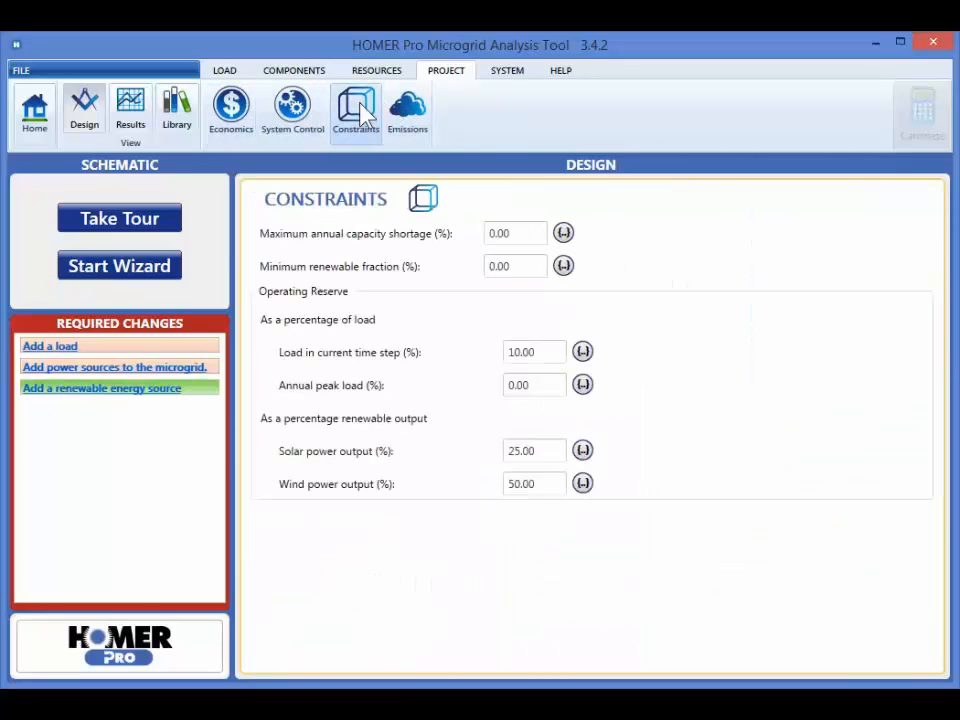
pyautogui.moveTo(548, 78)
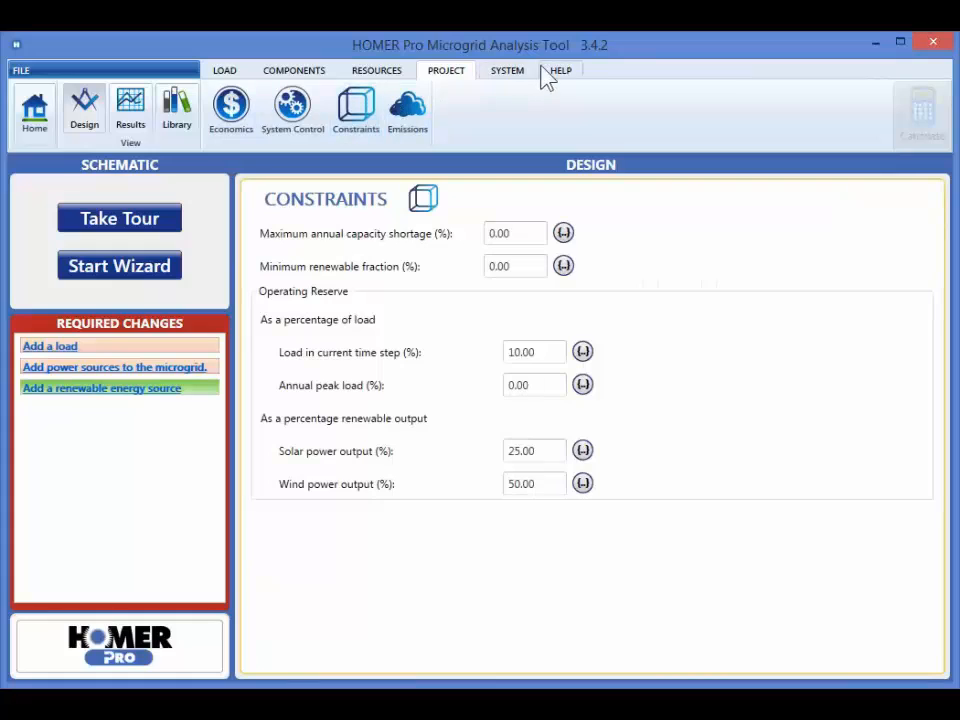
pyautogui.click(560, 70)
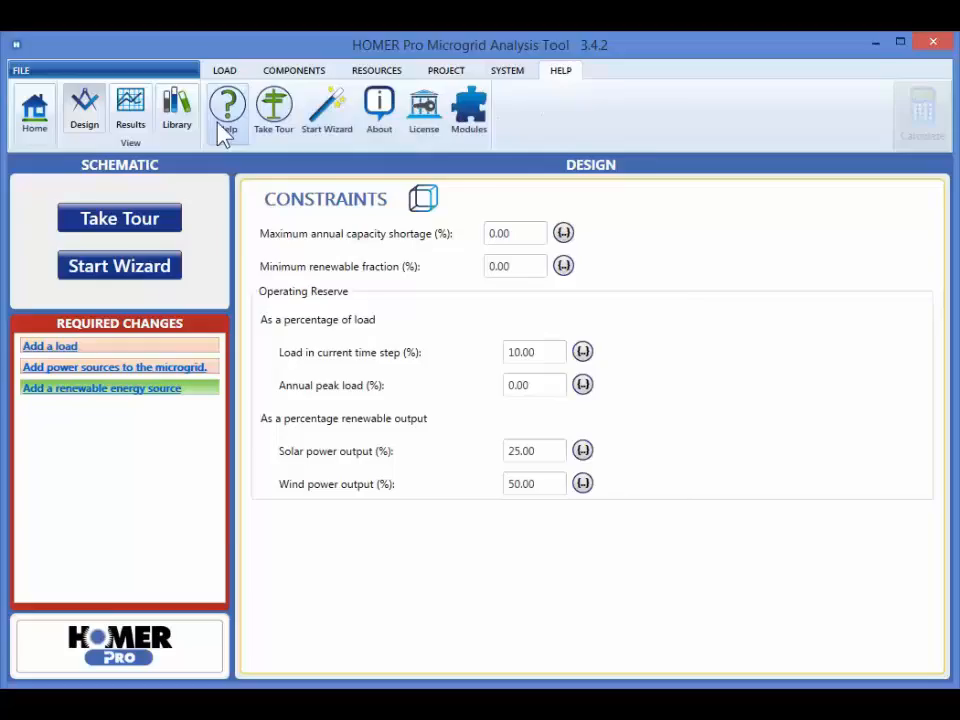
pyautogui.click(228, 110)
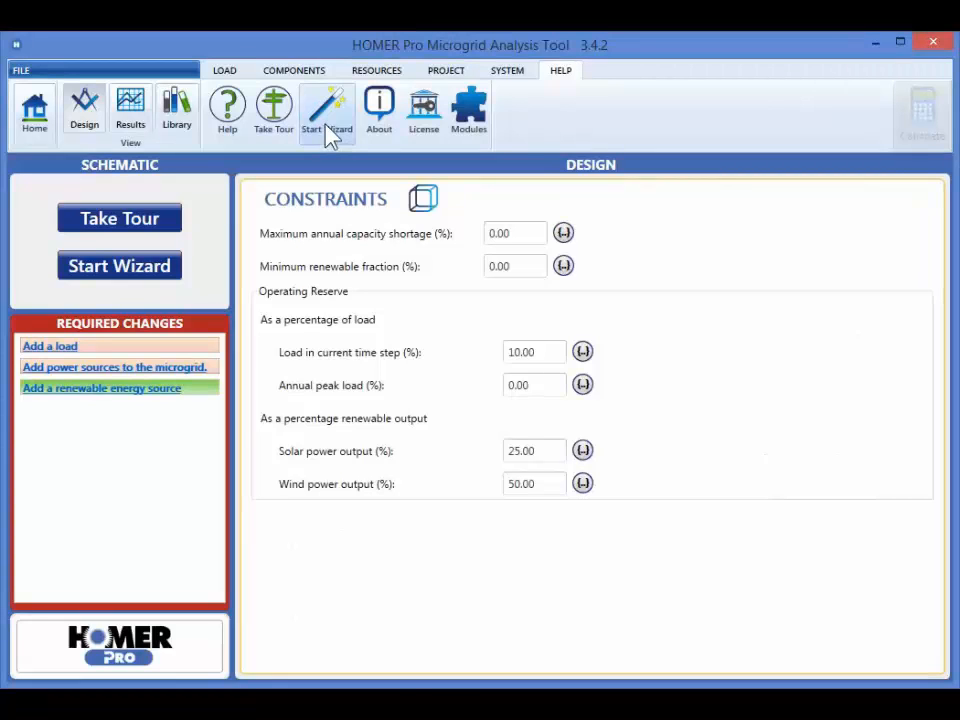
# Load the 002Sample-WindDieselSystem project from the File > Samples list
pyautogui.click(20, 70)
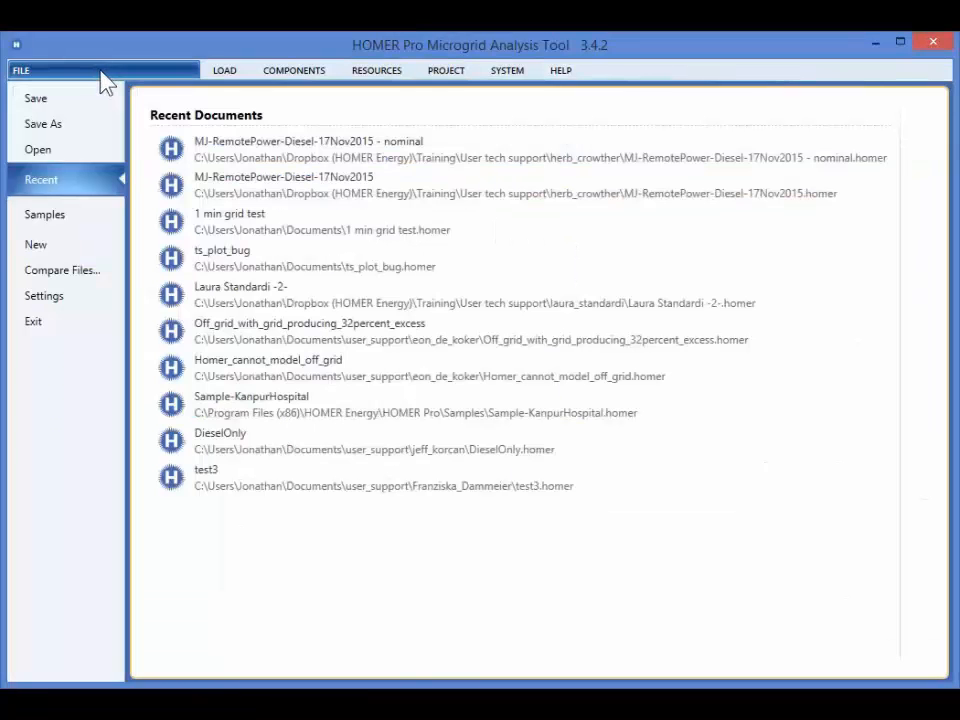
pyautogui.moveTo(44, 124)
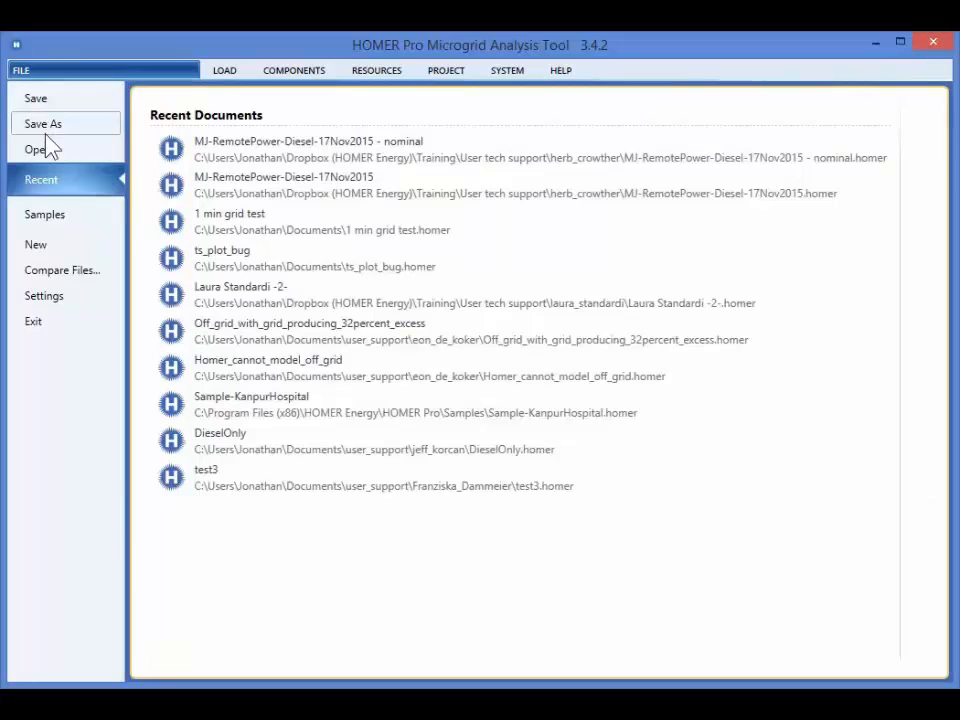
pyautogui.moveTo(40, 148)
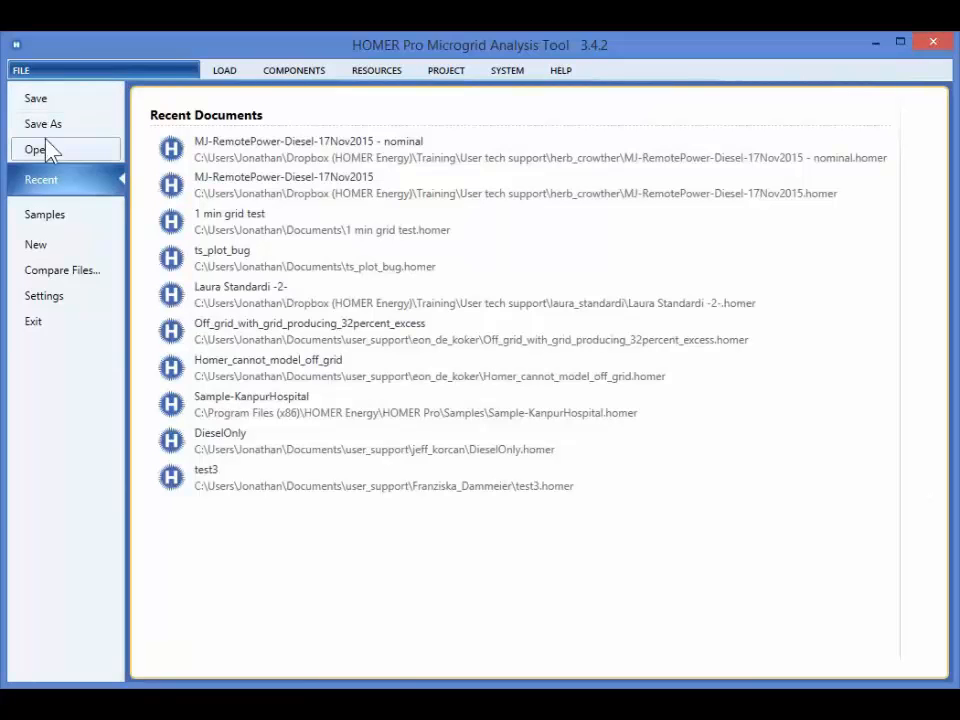
pyautogui.click(44, 214)
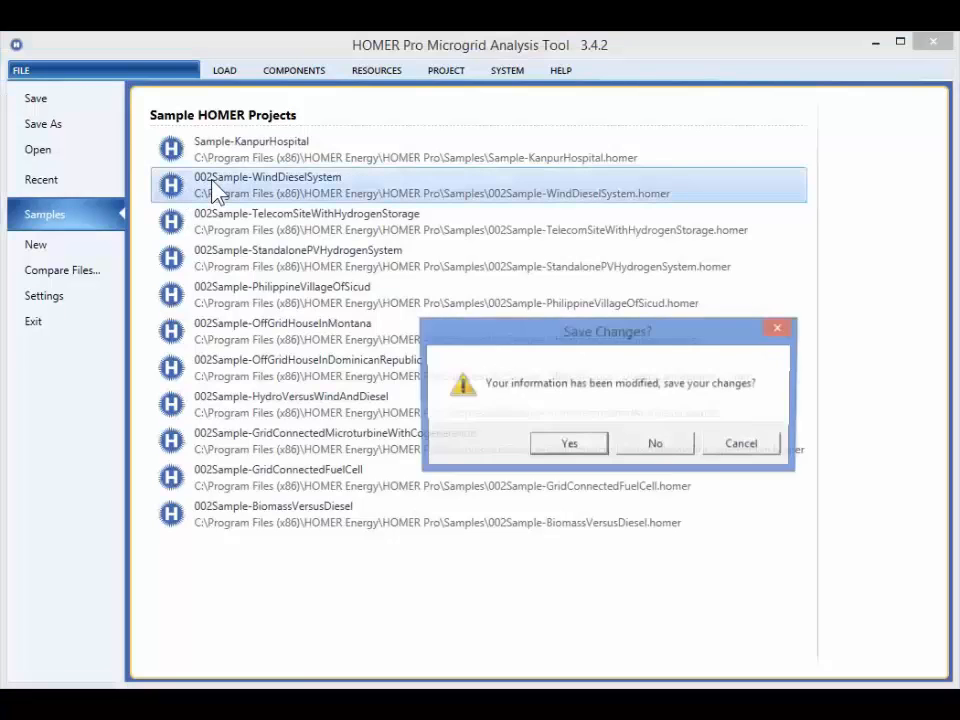
pyautogui.click(656, 444)
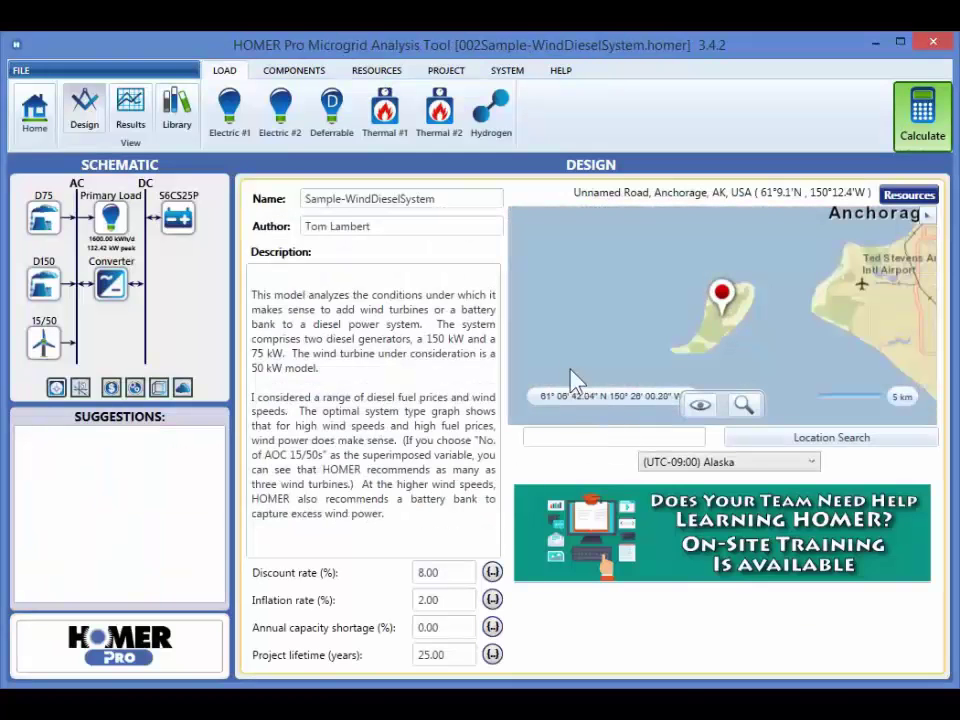
pyautogui.moveTo(84, 104)
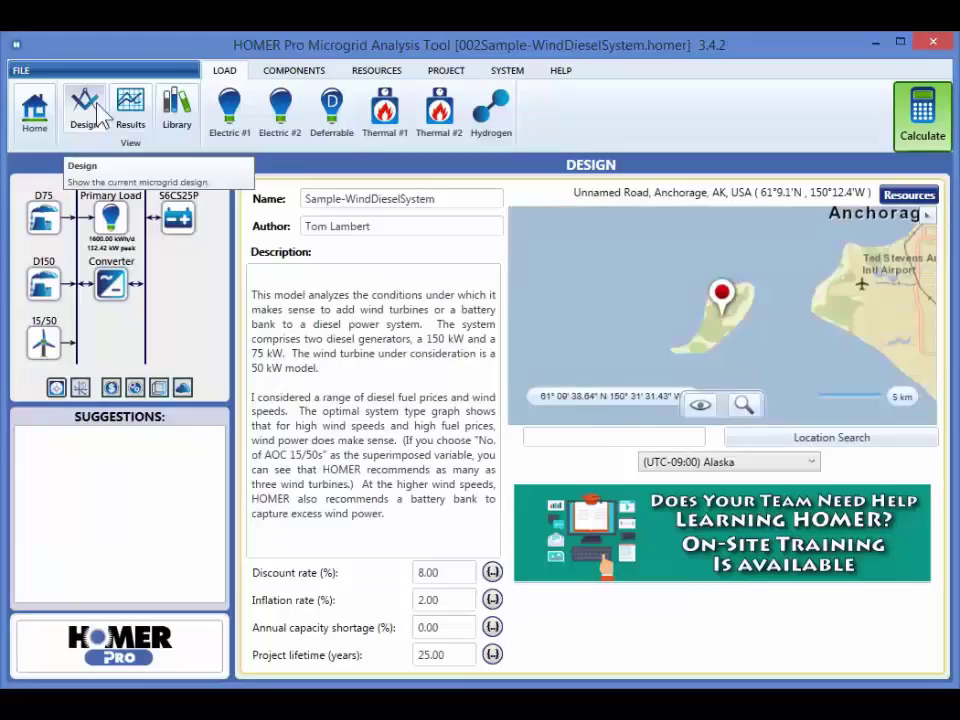